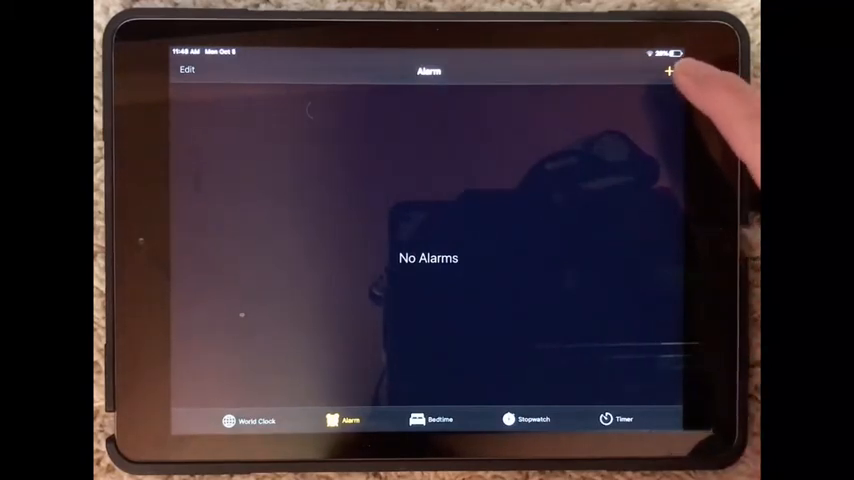
- Add a new alarm from the empty Alarm list
left_click(670, 70)
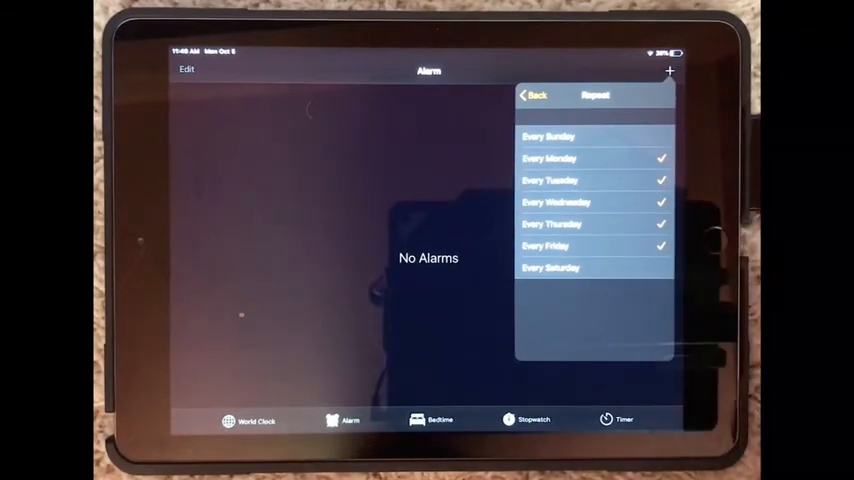
- Return to the alarm settings with repeat set to every weekday, Monday through Friday
left_click(532, 94)
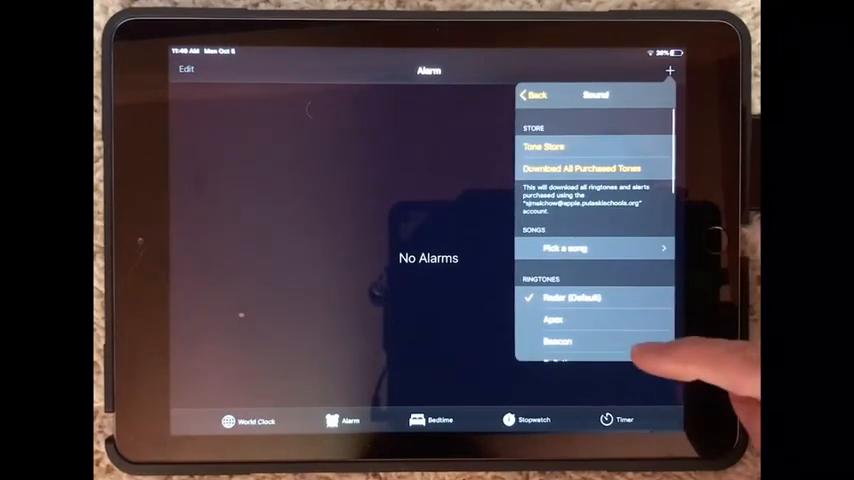
- Browse down through the Ringtones list of alarm sounds
scroll("down", 3)
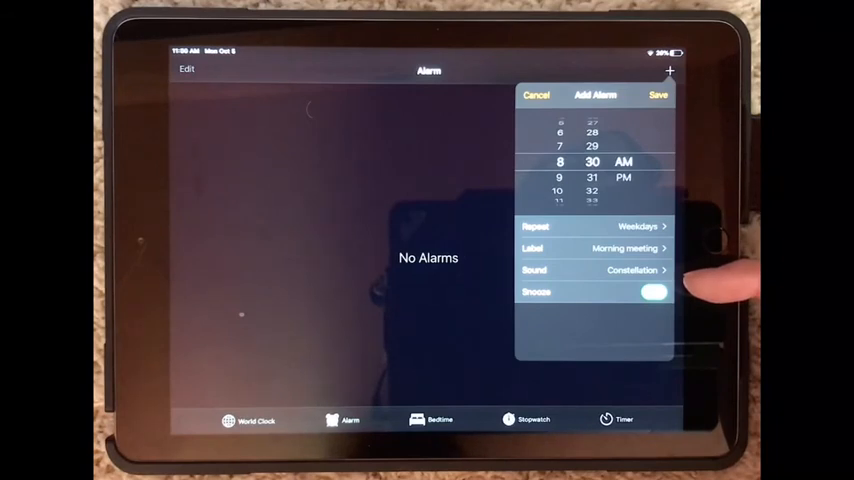
- Save the 8:30 AM weekday alarm labeled Morning meeting with Constellation sound
left_click(656, 96)
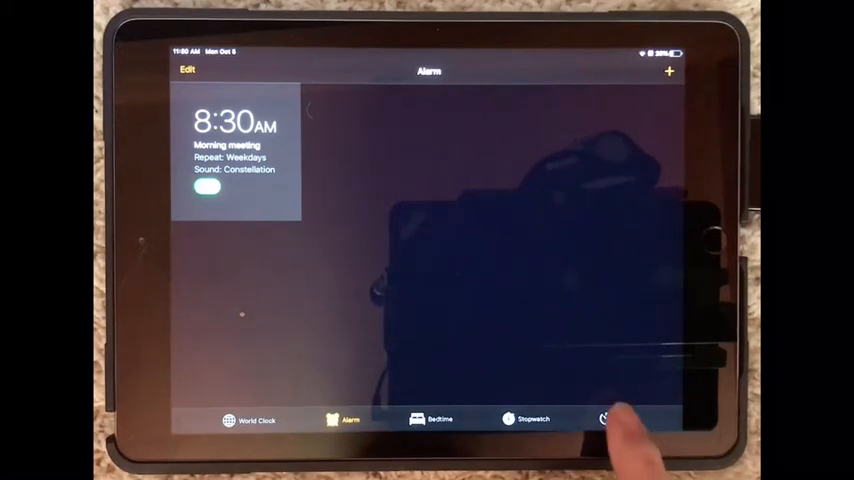
- Switch from the alarm list to the Timer section
left_click(610, 420)
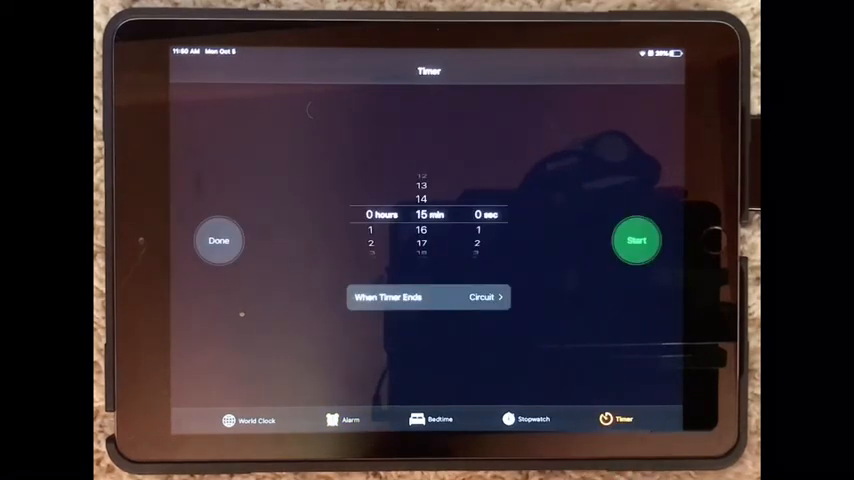